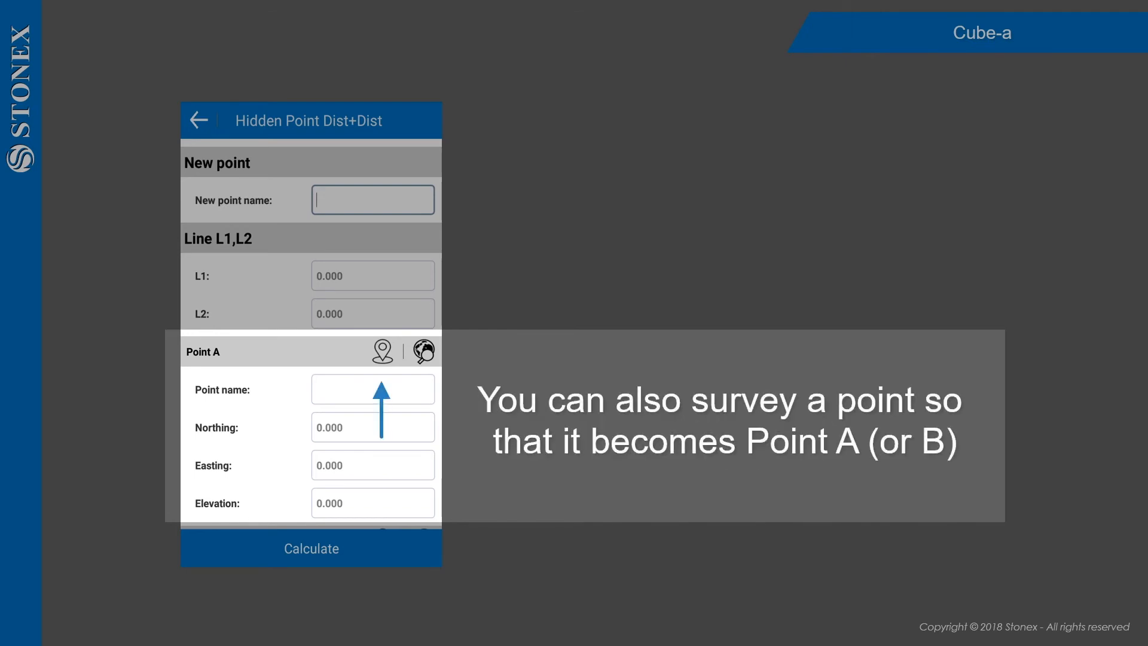
Switch to the Tools page listing Points Library, COGO Calculations and Calculator
click(383, 352)
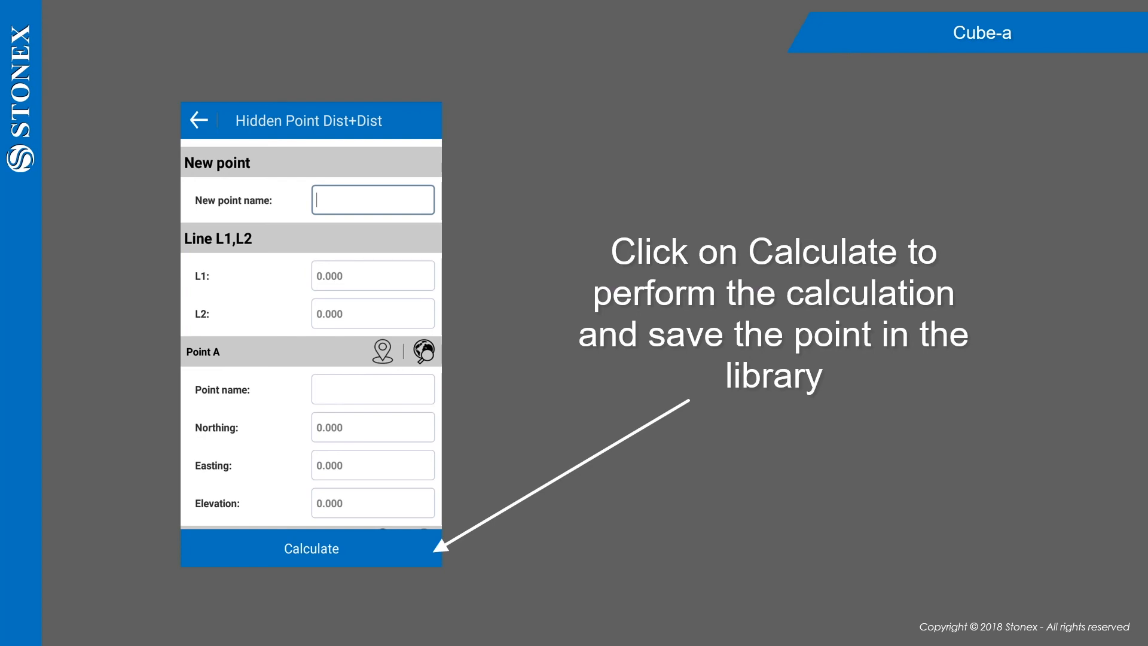
click(309, 548)
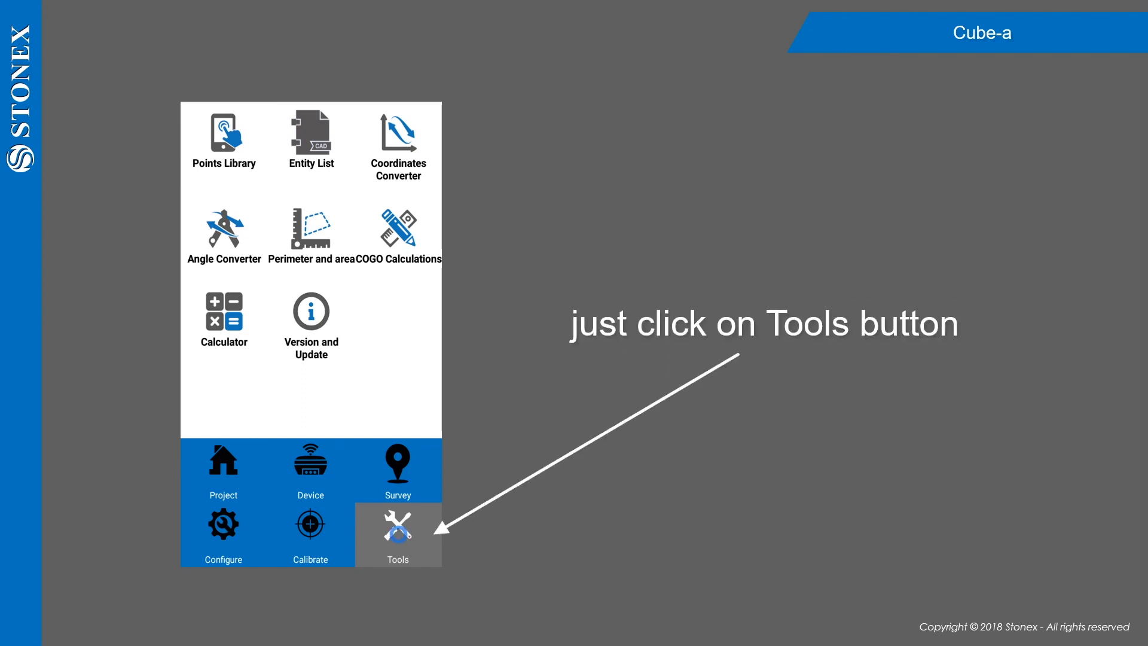